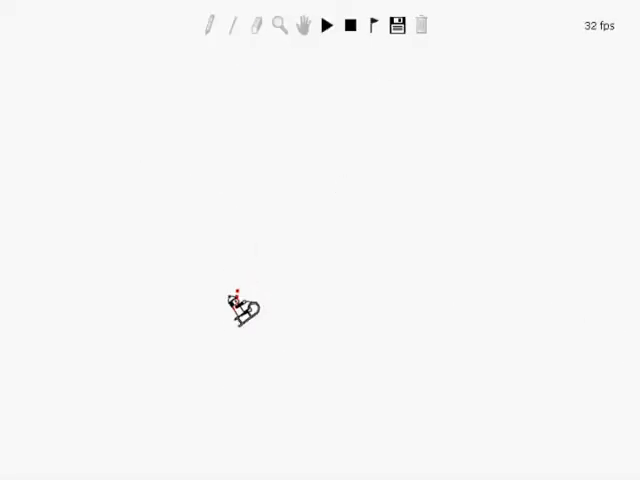
Draw short lines and a curved ramp ending in a wall, then play the sled ride.
{"action": "left_click", "coordinate": [331, 25]}
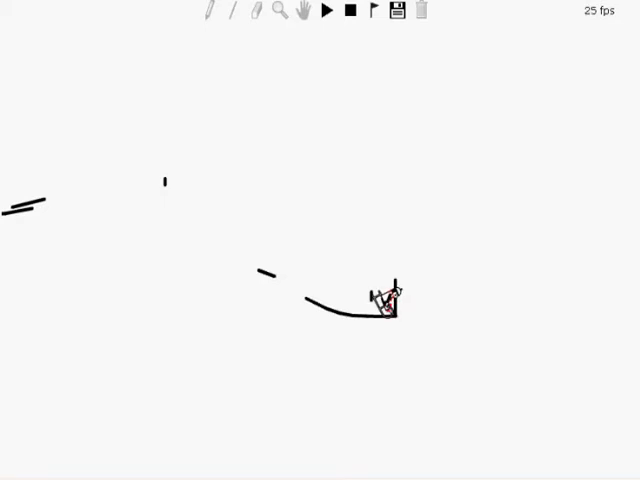
Stop the test ride so the sledder returns to its starting point.
{"action": "left_click", "coordinate": [329, 11]}
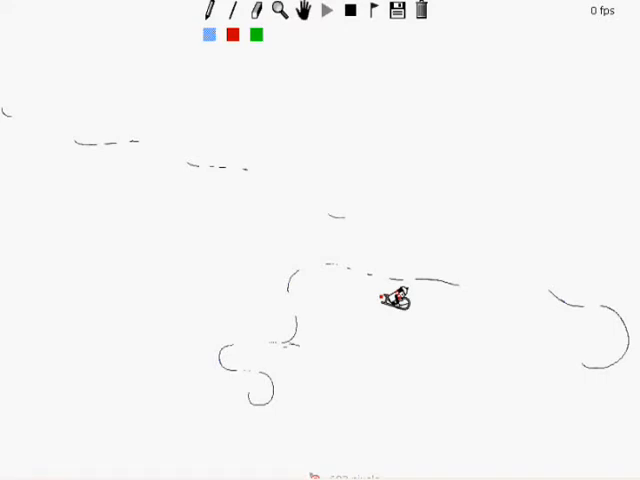
{"action": "left_click", "coordinate": [326, 9]}
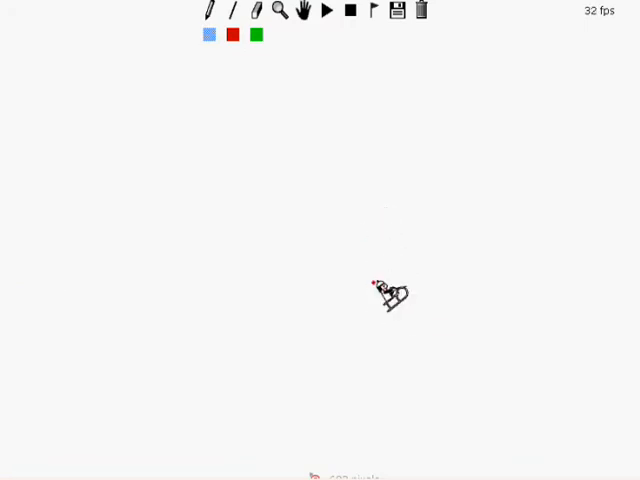
Draw a long, steep blue track line, ride it, then stop and reset the rider.
{"action": "left_click", "coordinate": [328, 10]}
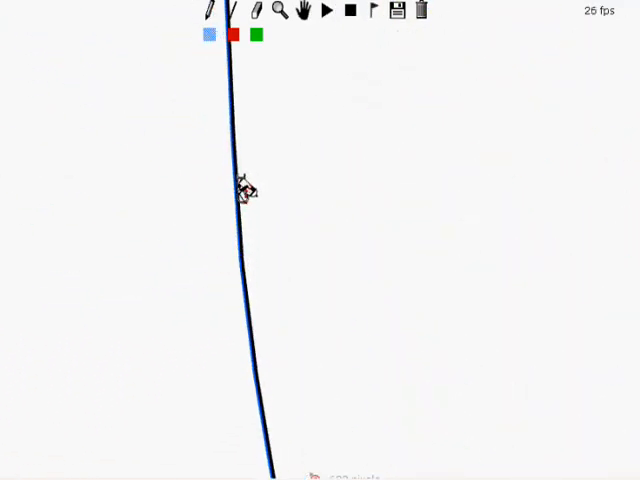
{"action": "left_click", "coordinate": [330, 12]}
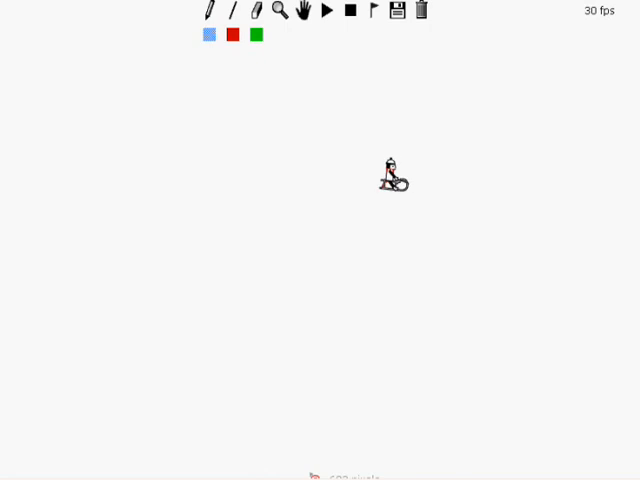